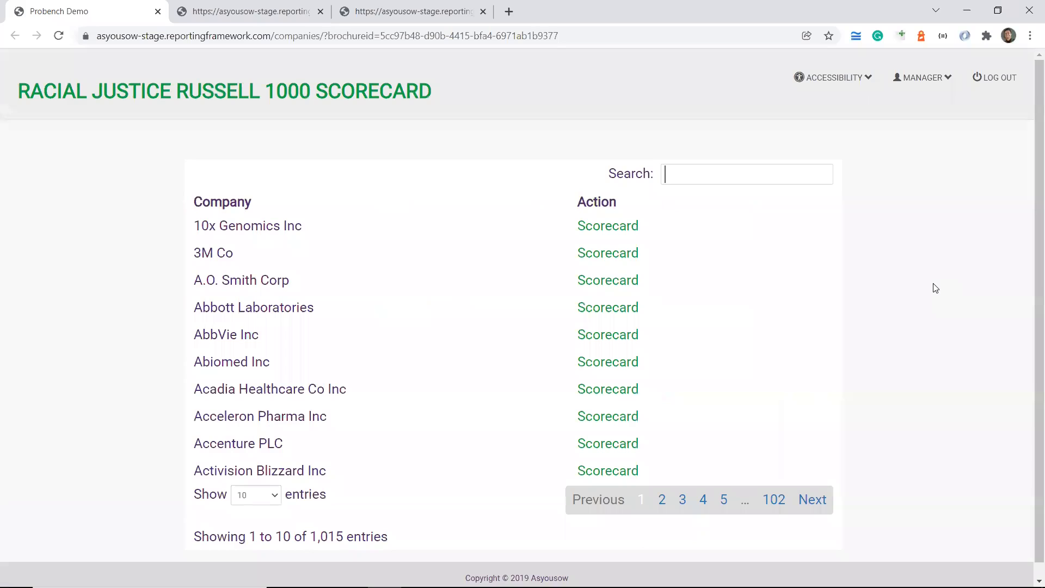
Step: Search 'CV' to reach CVS Health Corp's scorecard, then hide CVS's series on the radar chart
type("CV")
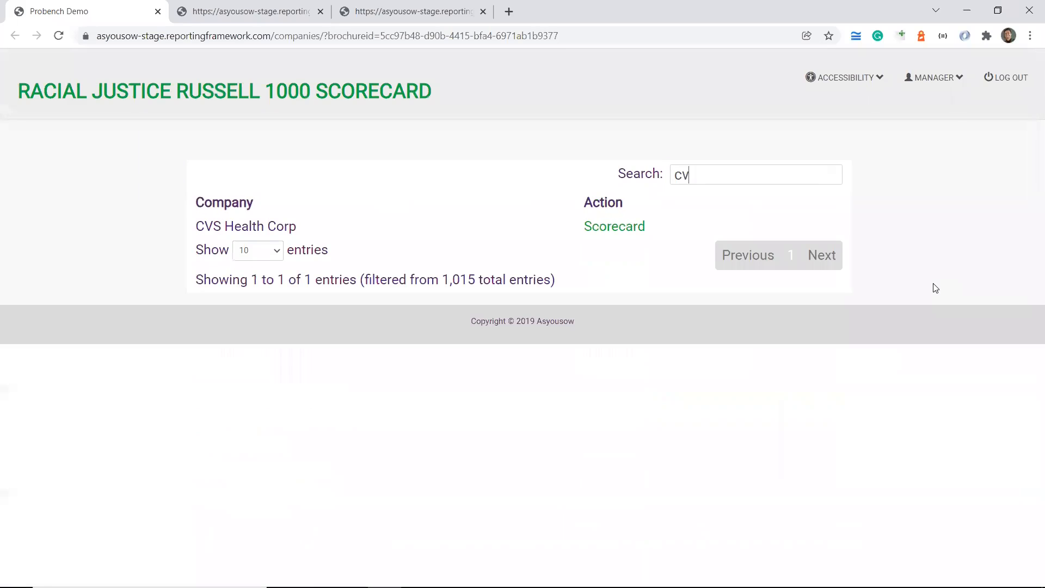
left_click(614, 226)
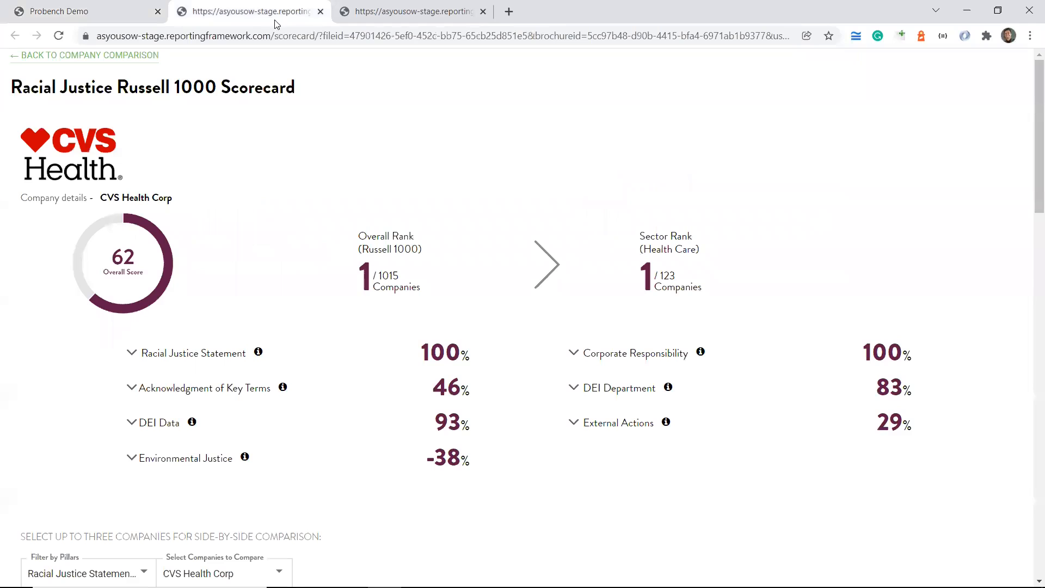
scroll("down", 3)
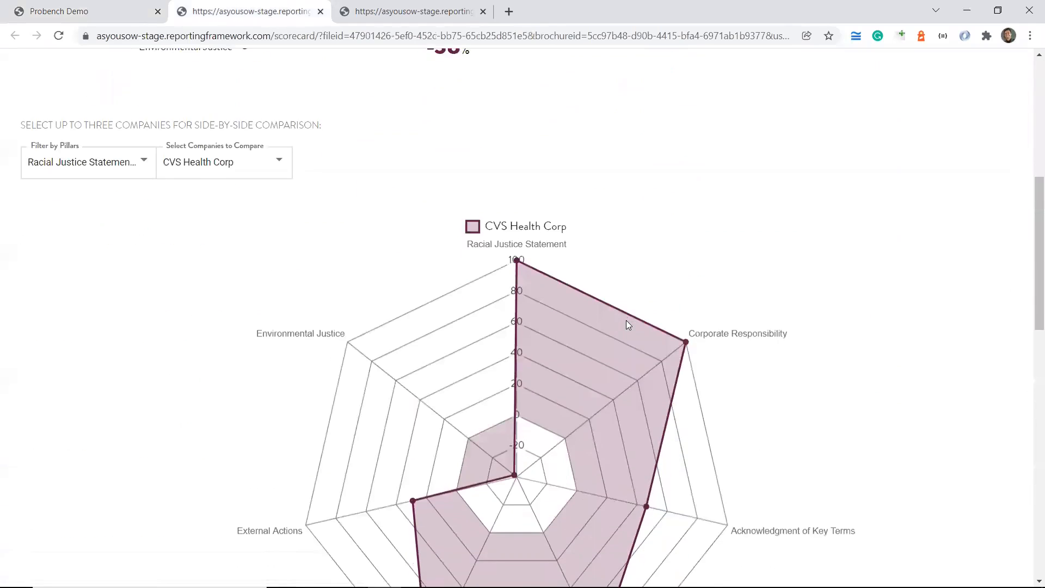
scroll("down", 3)
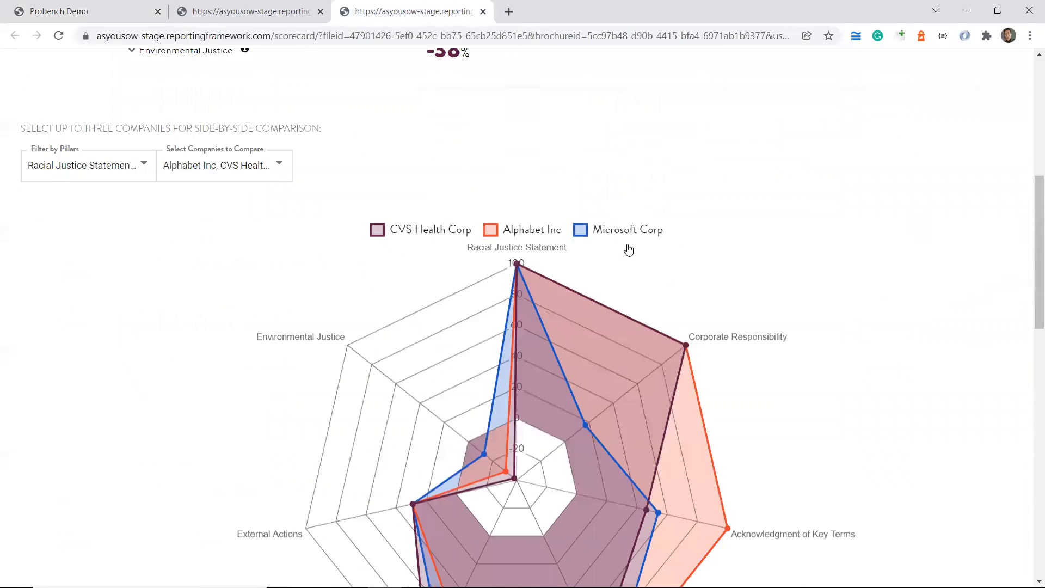
left_click(431, 229)
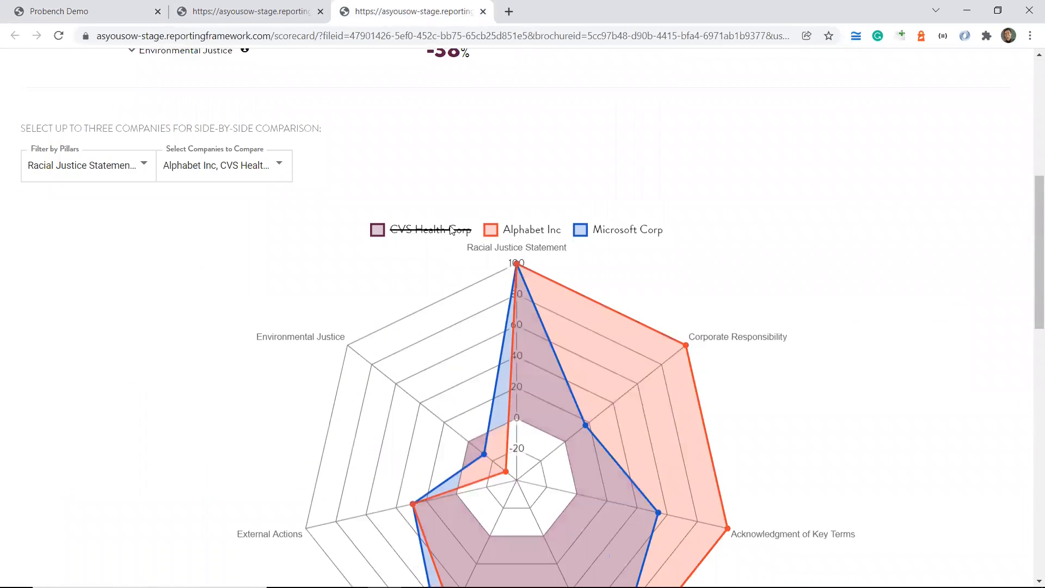